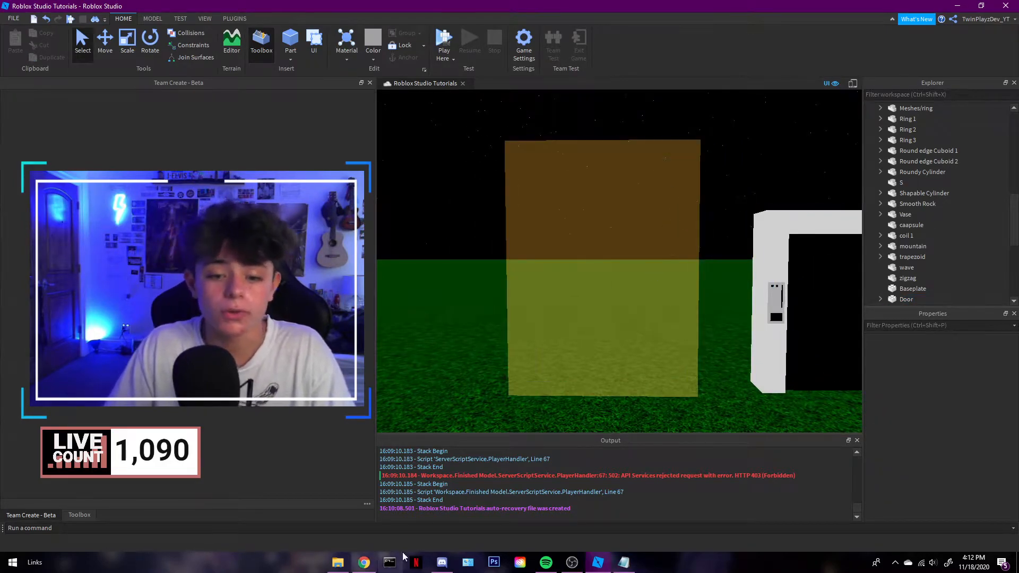
Step: Open Rank/Door Script inside the transparent Door part and scroll through its rank and group code
{"action": "left_click", "coordinate": [906, 235]}
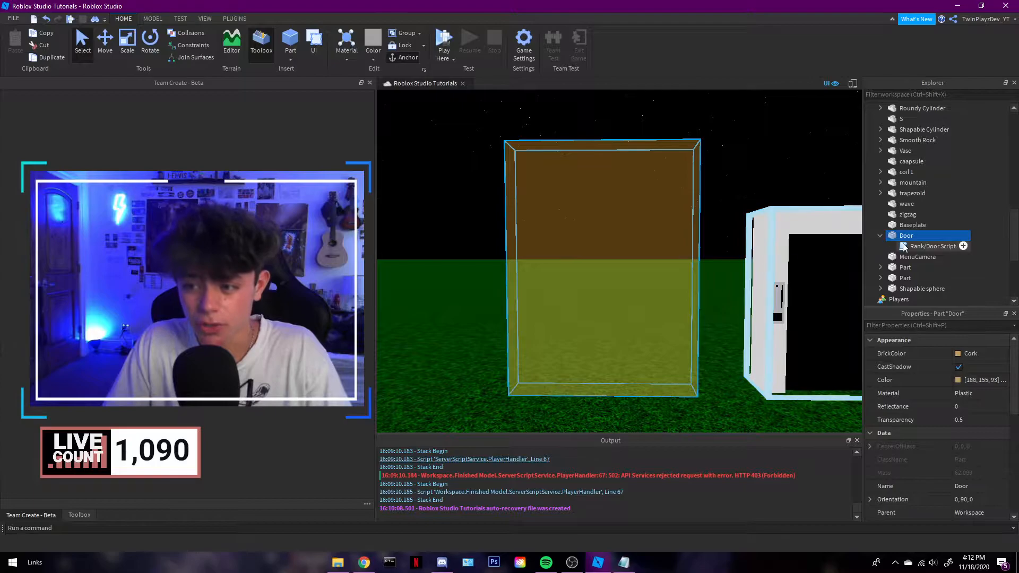
{"action": "double_click", "coordinate": [932, 246]}
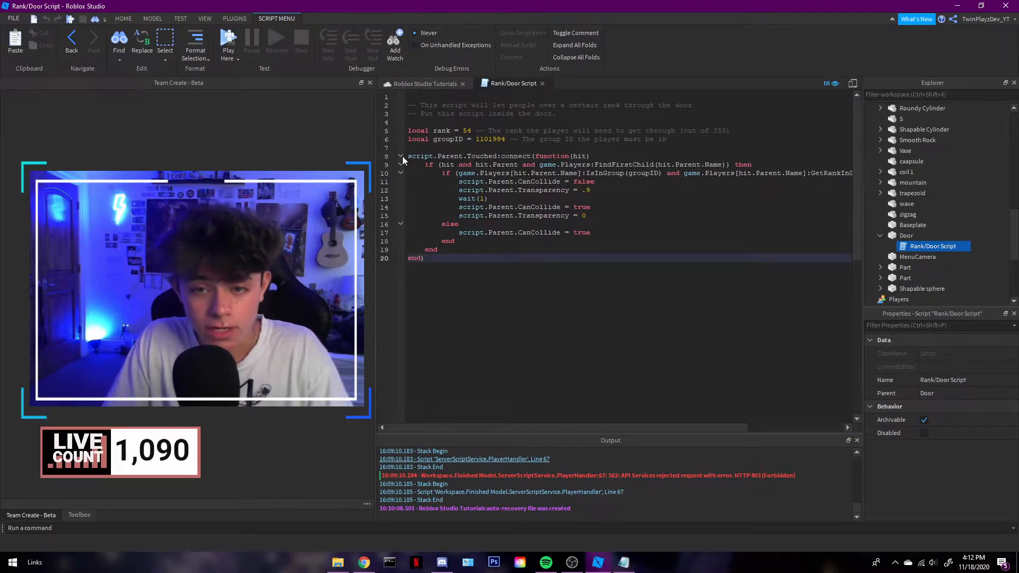
{"action": "left_click_drag", "start_coordinate": [409, 156], "coordinate": [594, 182]}
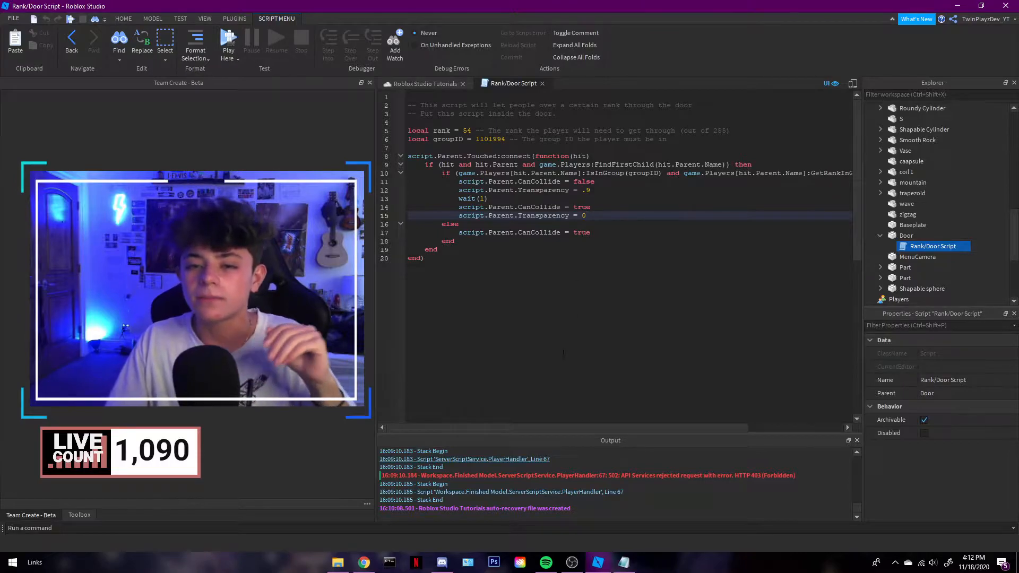
{"action": "scroll", "scroll_direction": "right", "scroll_amount": 3}
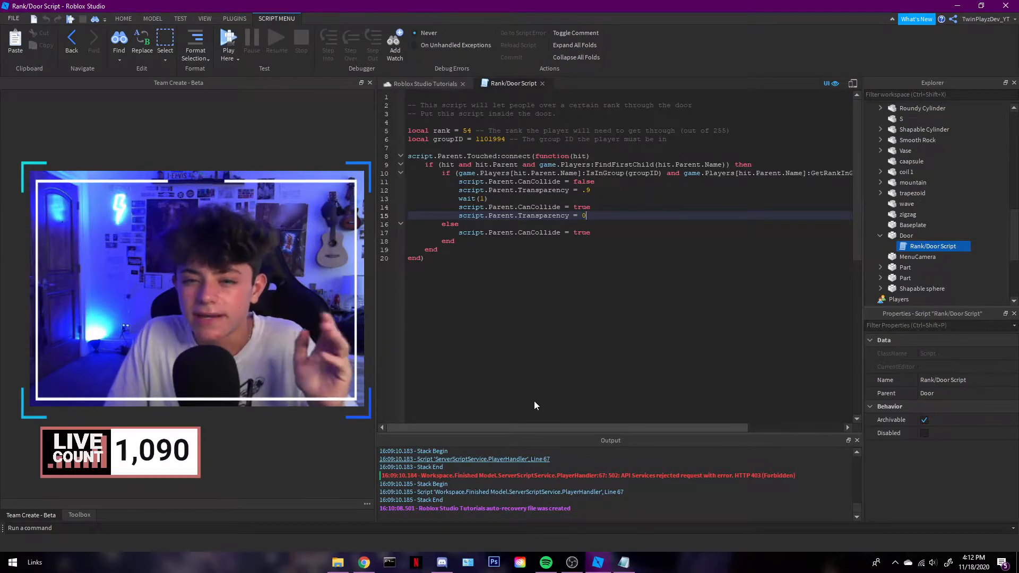
{"action": "mouse_move", "coordinate": [426, 91]}
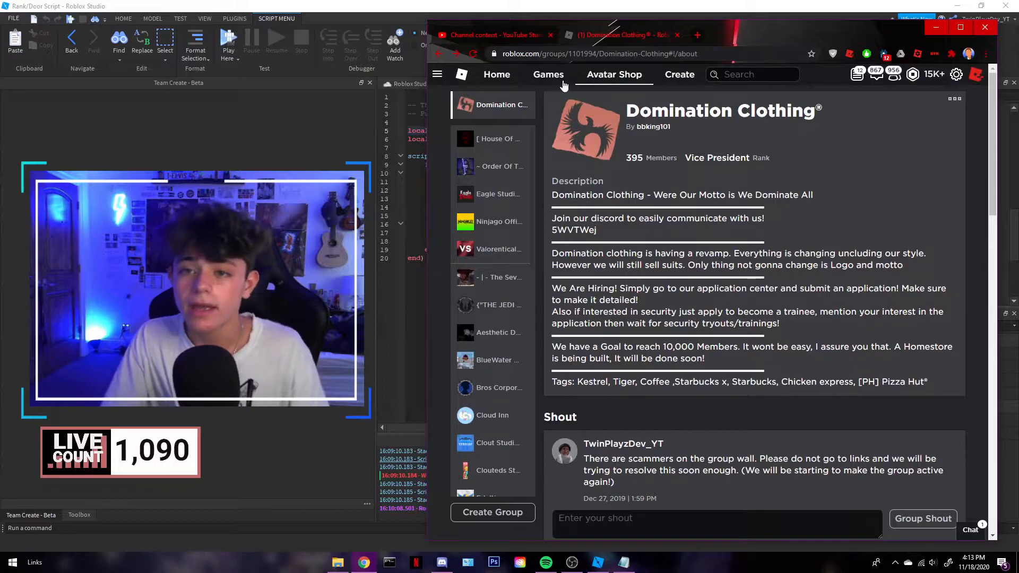
Step: Choose Configure Group from the Domination Clothing group's menu
{"action": "left_click", "coordinate": [618, 53]}
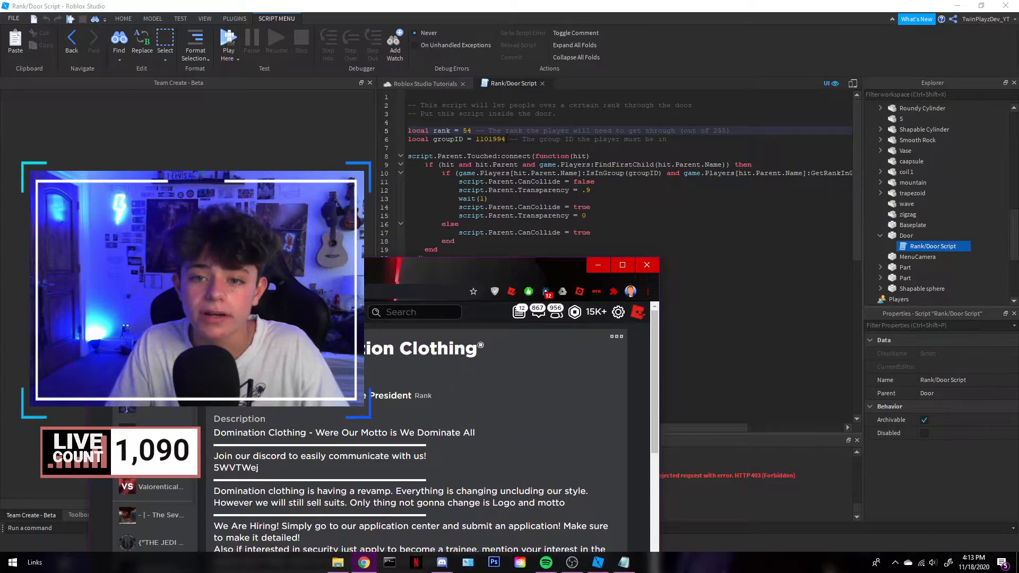
{"action": "left_click", "coordinate": [646, 265]}
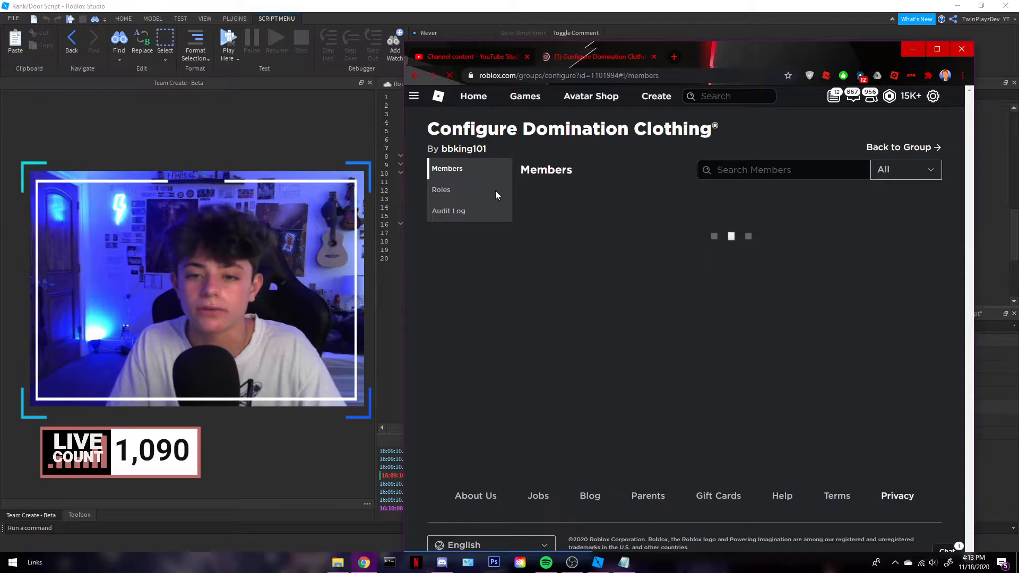
Step: Read the rank numbers of the Vice President, Supervisor, Sales Associate, Trainee and Allied Executive roles
{"action": "left_click", "coordinate": [441, 189]}
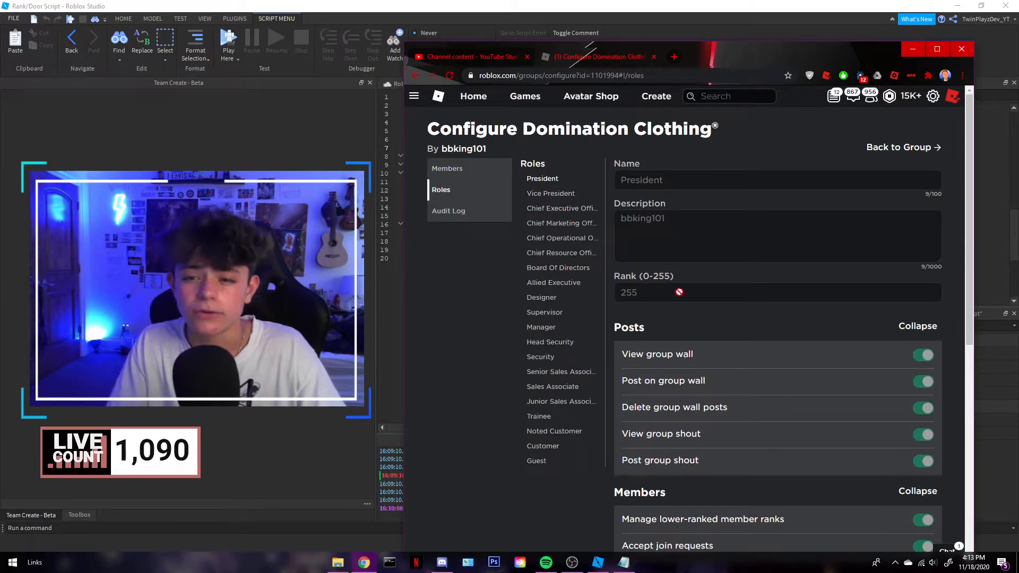
{"action": "left_click", "coordinate": [550, 193]}
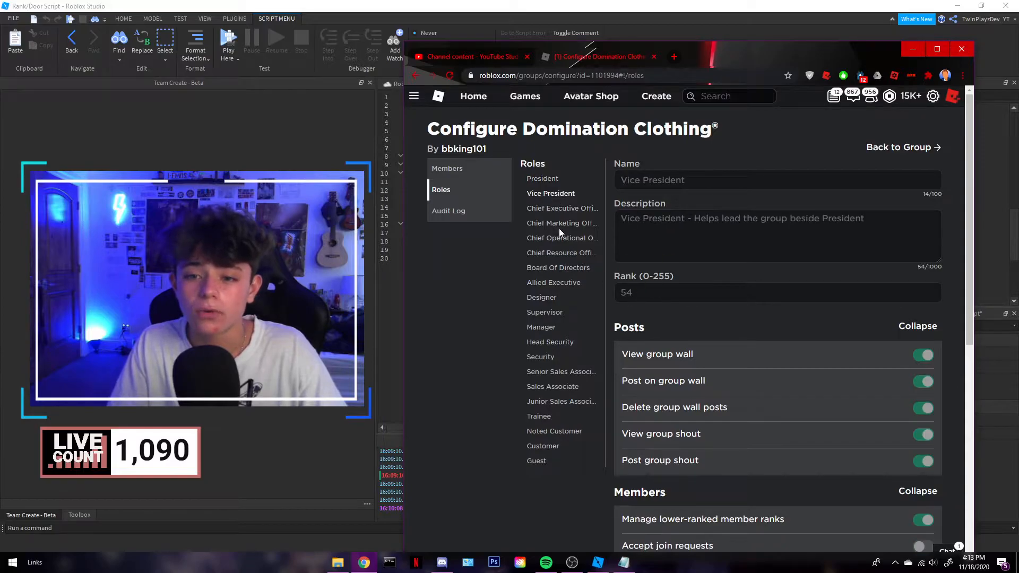
{"action": "mouse_move", "coordinate": [610, 158]}
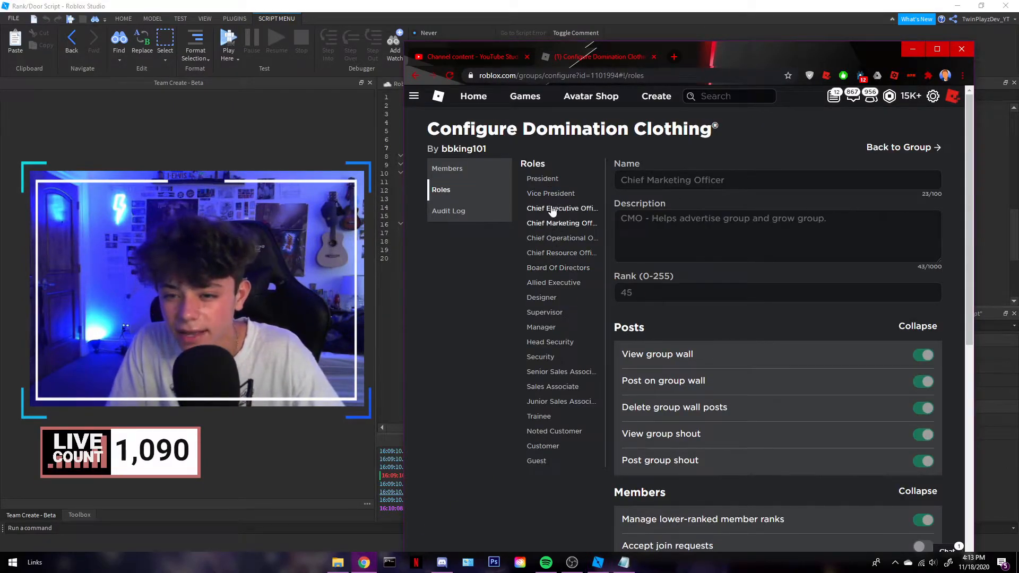
{"action": "left_click", "coordinate": [545, 312]}
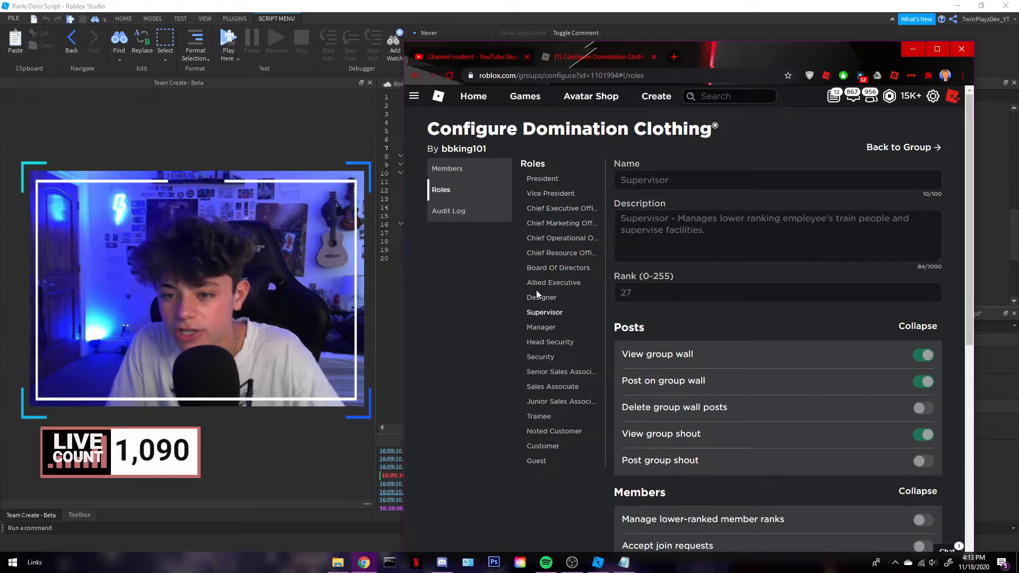
{"action": "left_click", "coordinate": [552, 386]}
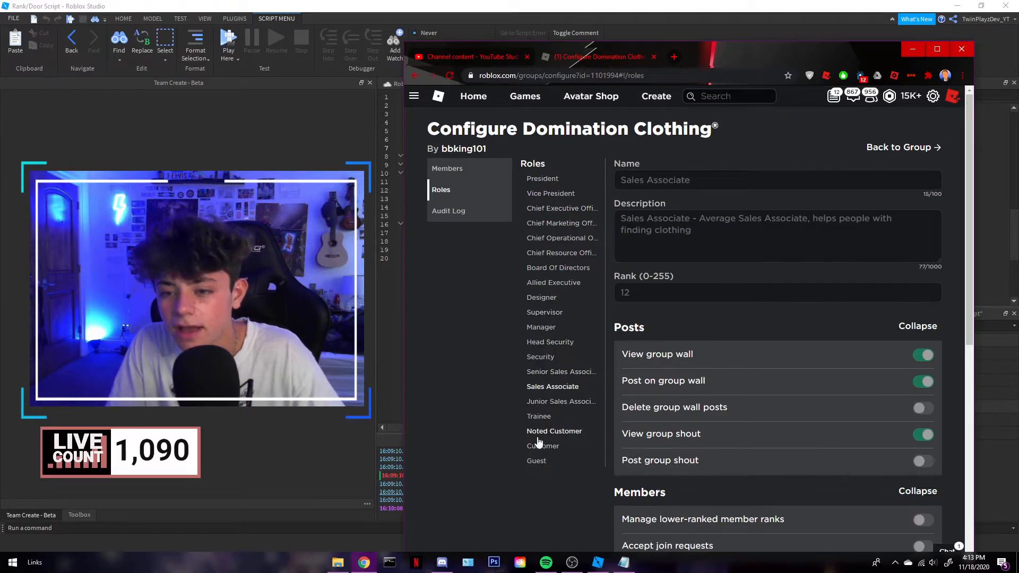
{"action": "left_click", "coordinate": [538, 417]}
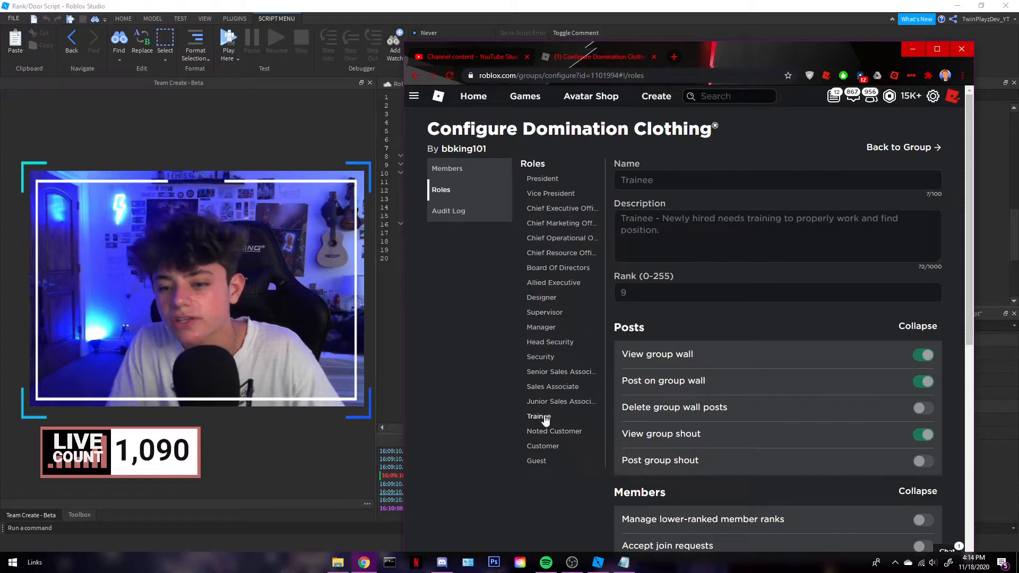
{"action": "left_click", "coordinate": [560, 401]}
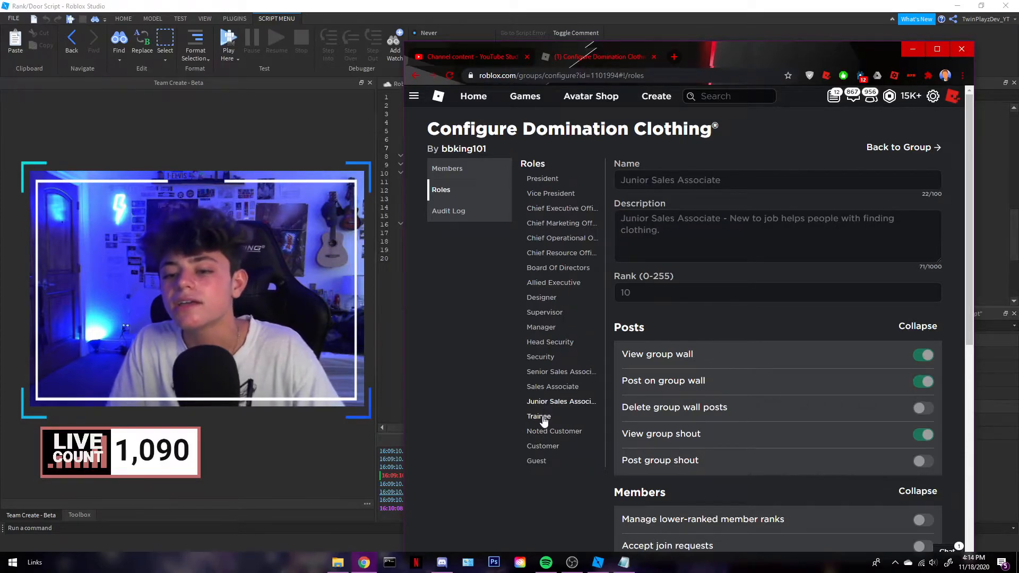
{"action": "mouse_move", "coordinate": [554, 282]}
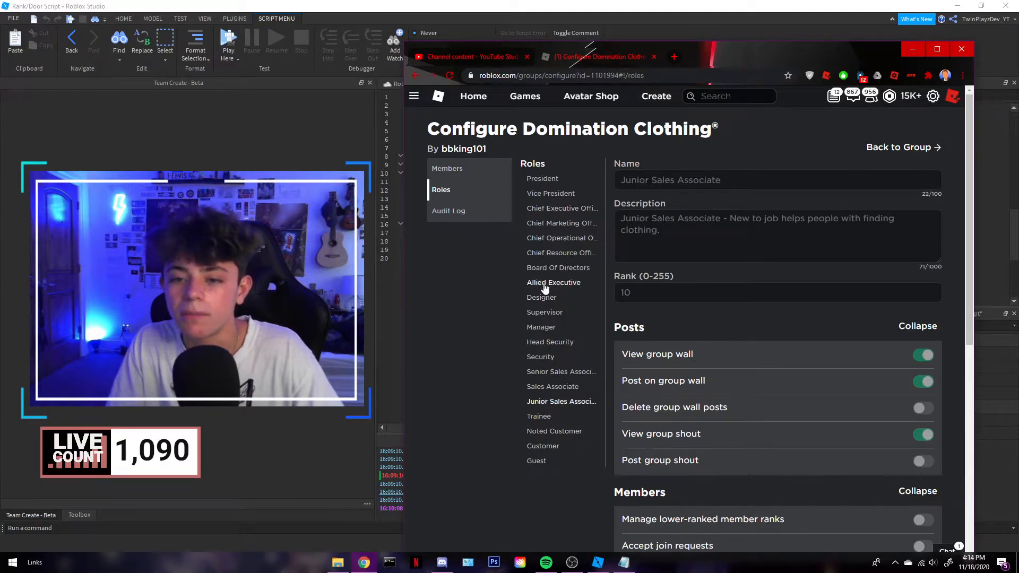
{"action": "left_click", "coordinate": [554, 282]}
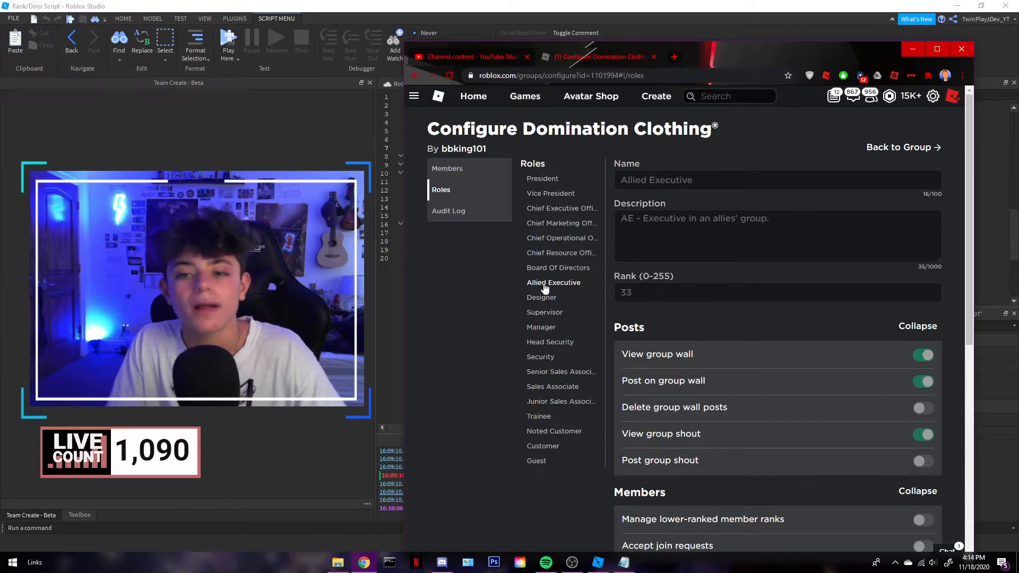
{"action": "left_click", "coordinate": [561, 402]}
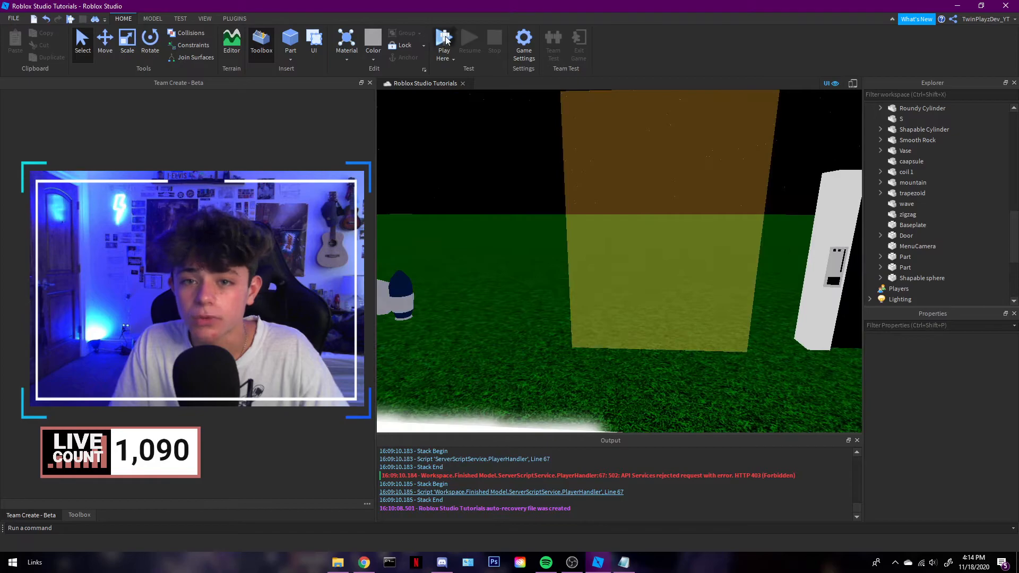
Step: Bring the GroupDoor model with its white frame and keypad into view
{"action": "left_click", "coordinate": [443, 46]}
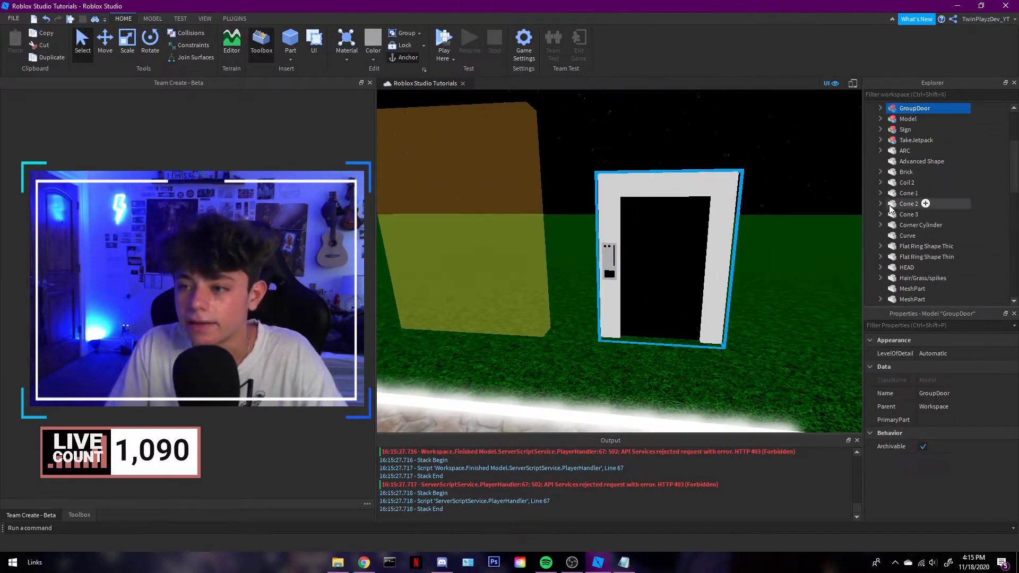
Step: Expand GroupDoor and highlight its Red1, Red2, Green1 and Green2 keypad lights
{"action": "left_click", "coordinate": [881, 140]}
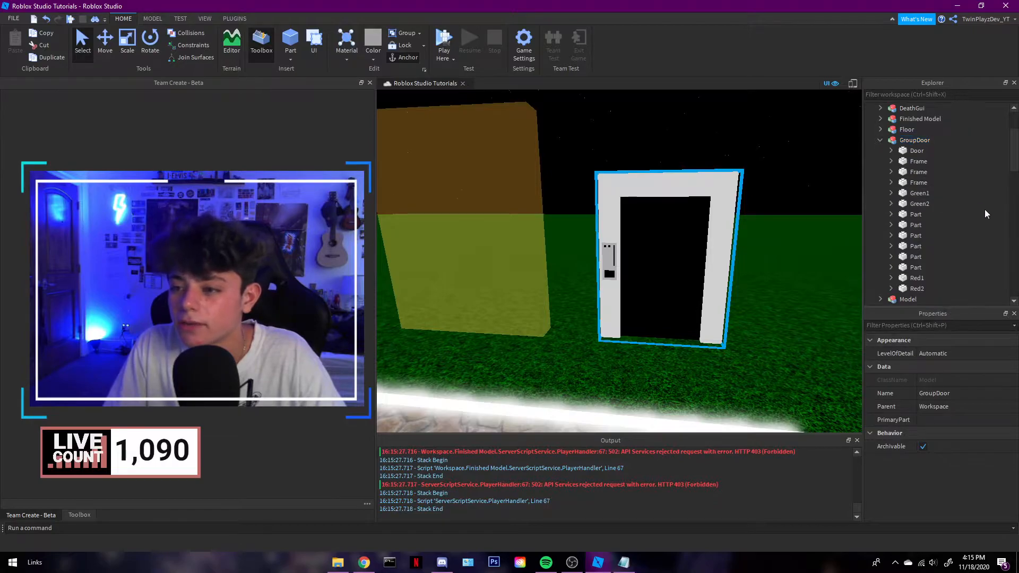
{"action": "left_click", "coordinate": [917, 278]}
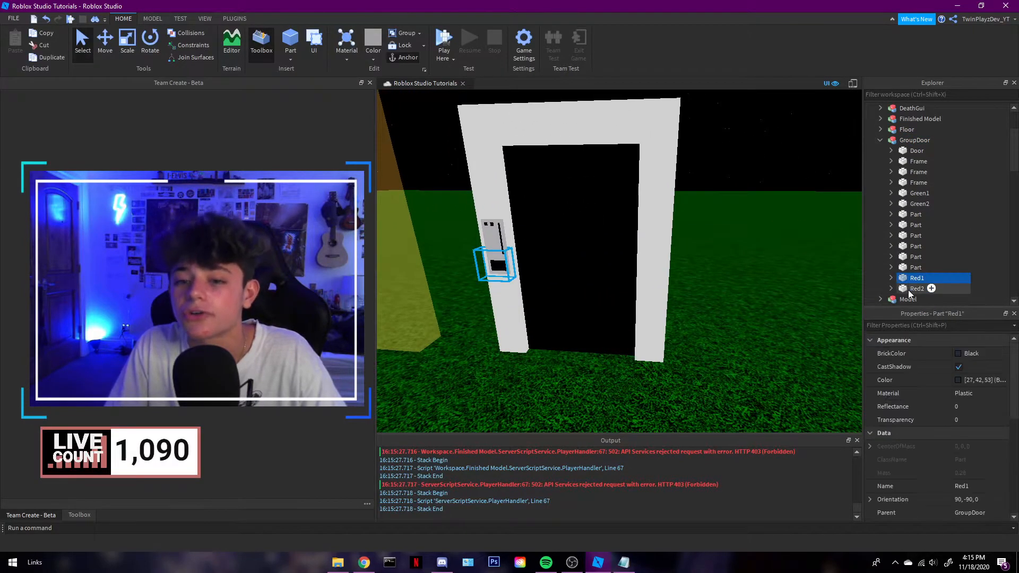
{"action": "left_click", "coordinate": [891, 277]}
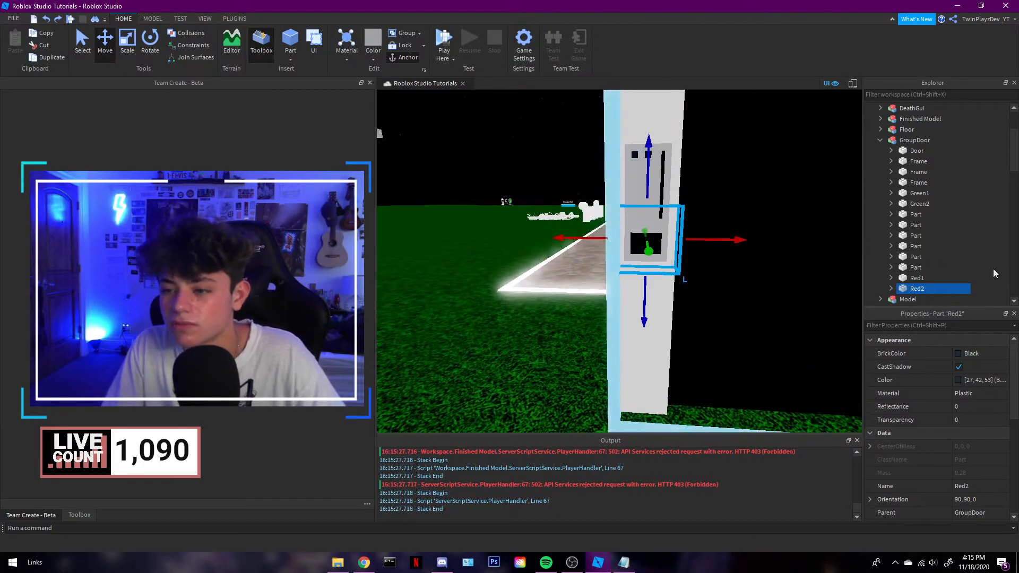
{"action": "left_click", "coordinate": [918, 278]}
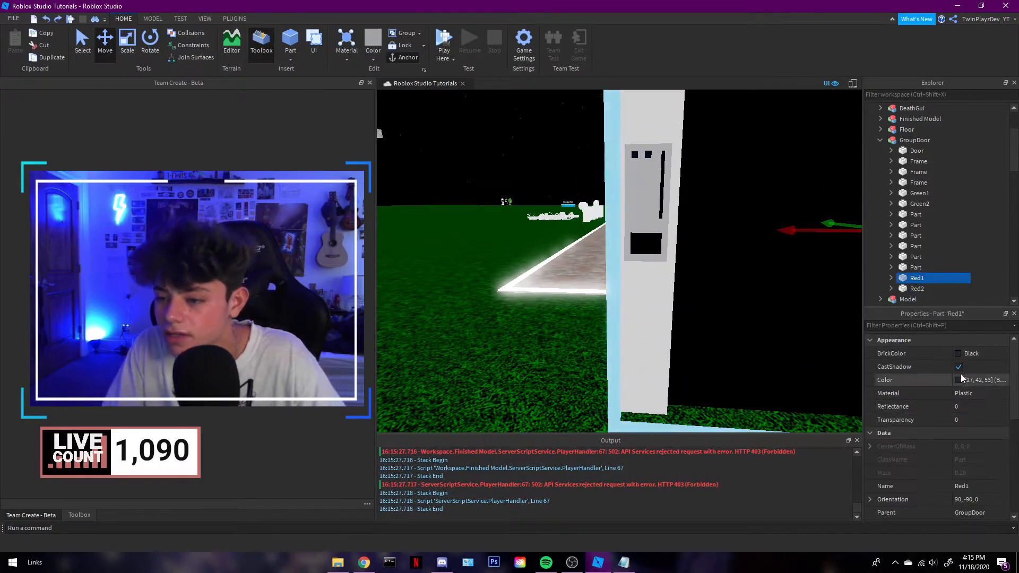
{"action": "left_click", "coordinate": [917, 288]}
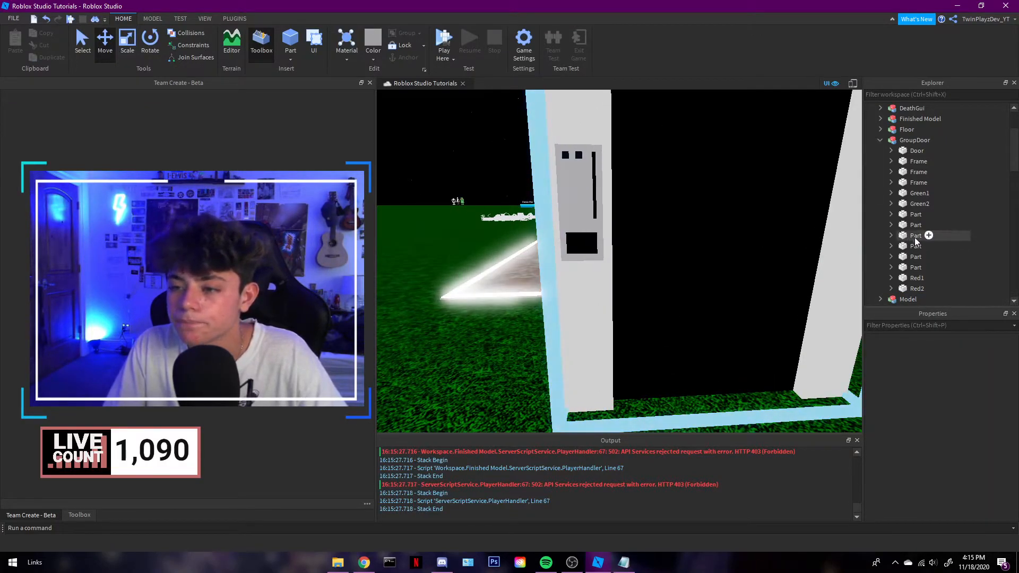
{"action": "left_click", "coordinate": [918, 192]}
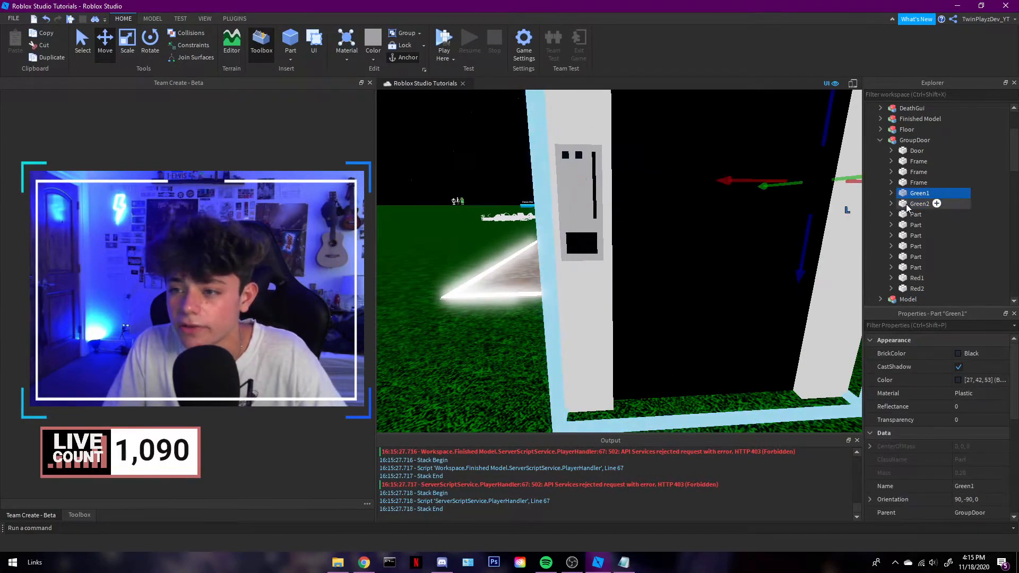
{"action": "left_click", "coordinate": [920, 203]}
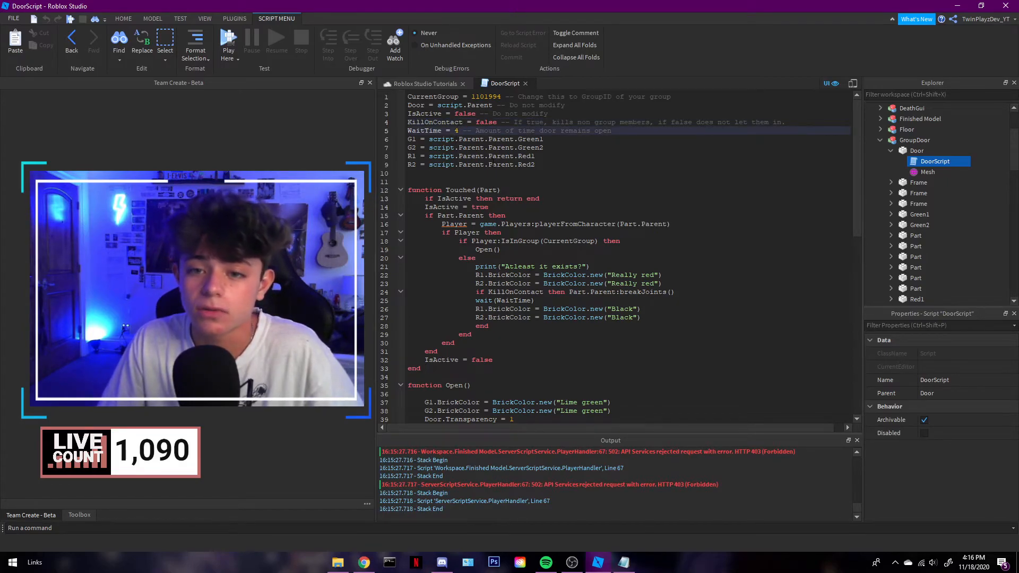
Step: Scroll through DoorScript's CurrentGroup and light code, then close the script tab
{"action": "scroll", "scroll_direction": "down", "scroll_amount": 3}
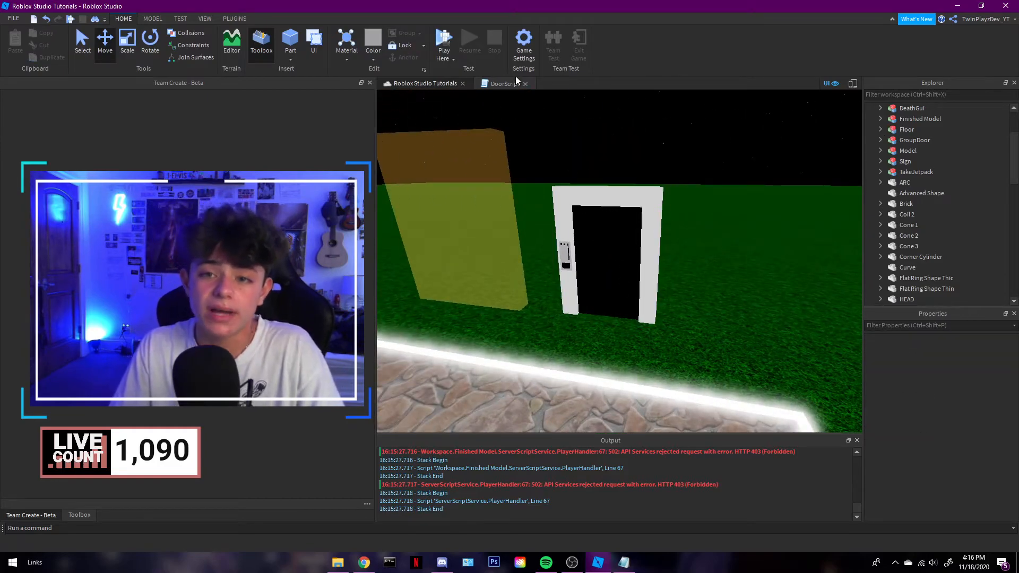
{"action": "left_click", "coordinate": [504, 83]}
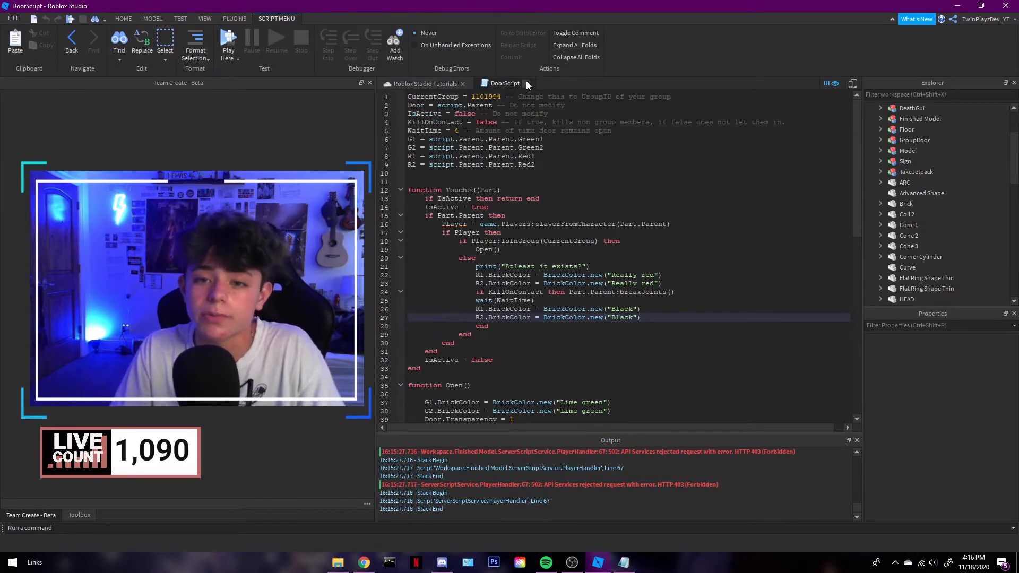
{"action": "left_click", "coordinate": [423, 83]}
{"action": "type", "text": "Group Only Doors"}
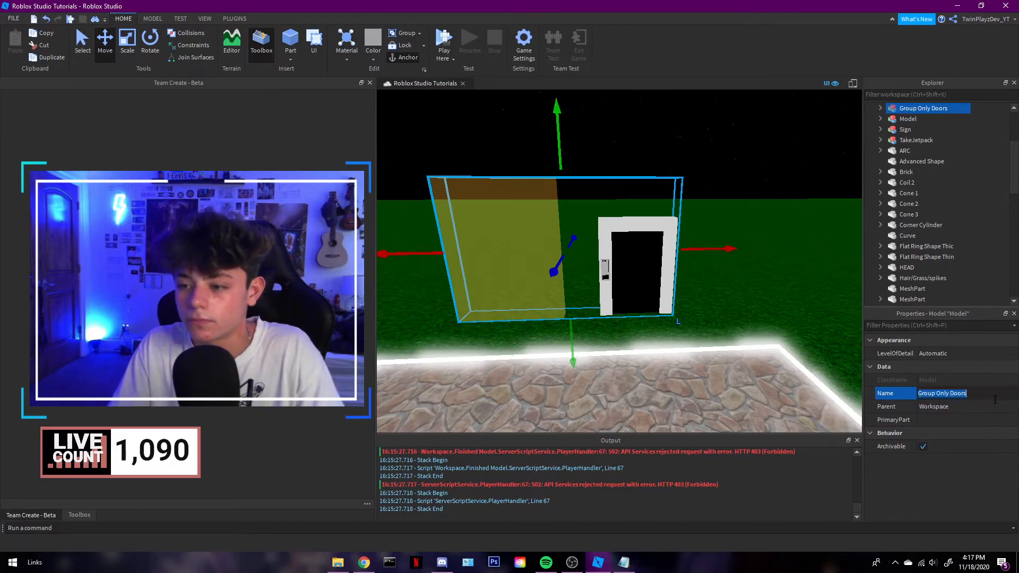
Step: Commit the name 'Group Only Doors' for the grouped doors model
{"action": "left_click", "coordinate": [764, 264]}
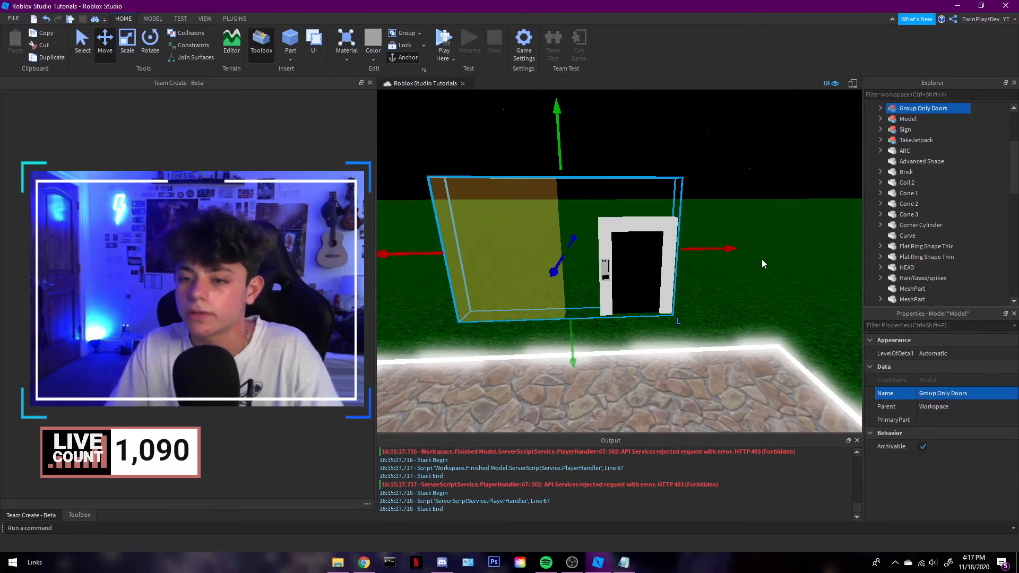